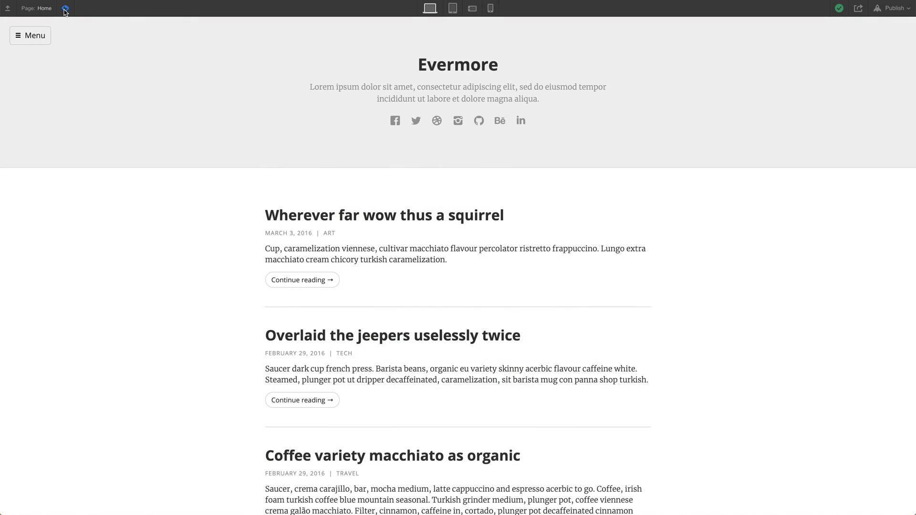
Leave preview mode to return to editing the Evermore blog Home page.
left_click(64, 8)
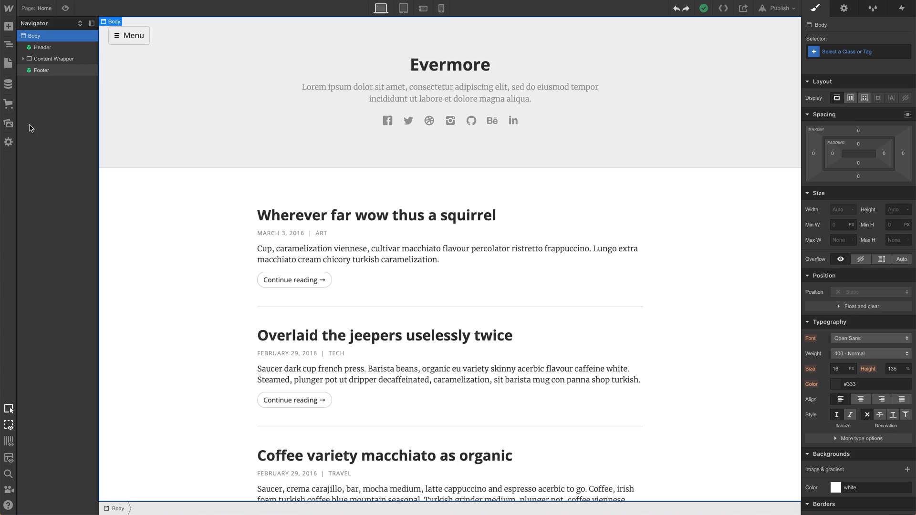
Place the 'Page loader loop' Lottie file at the top of Body and turn on Loop.
left_click(9, 124)
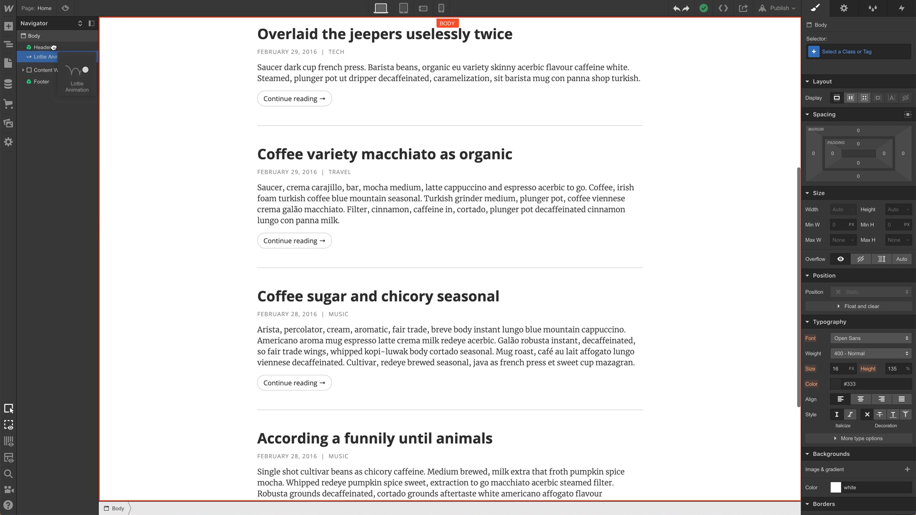
left_click(45, 57)
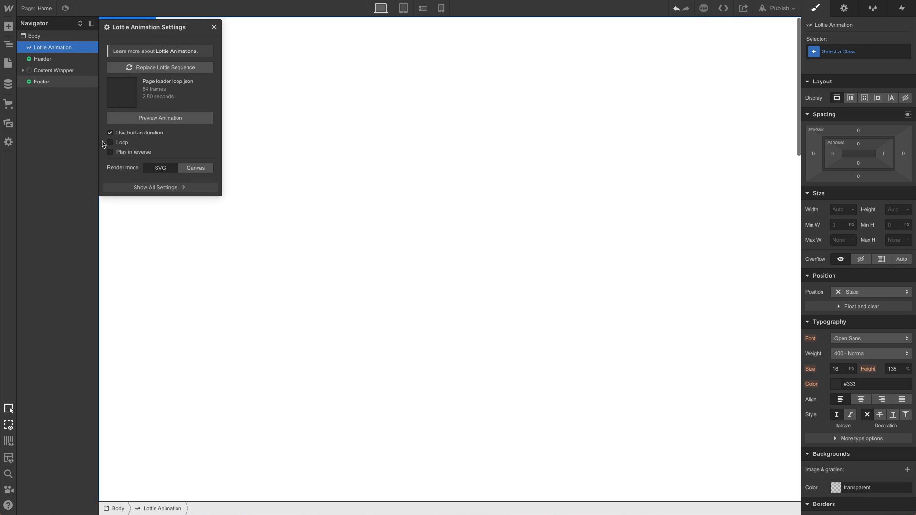
left_click(110, 143)
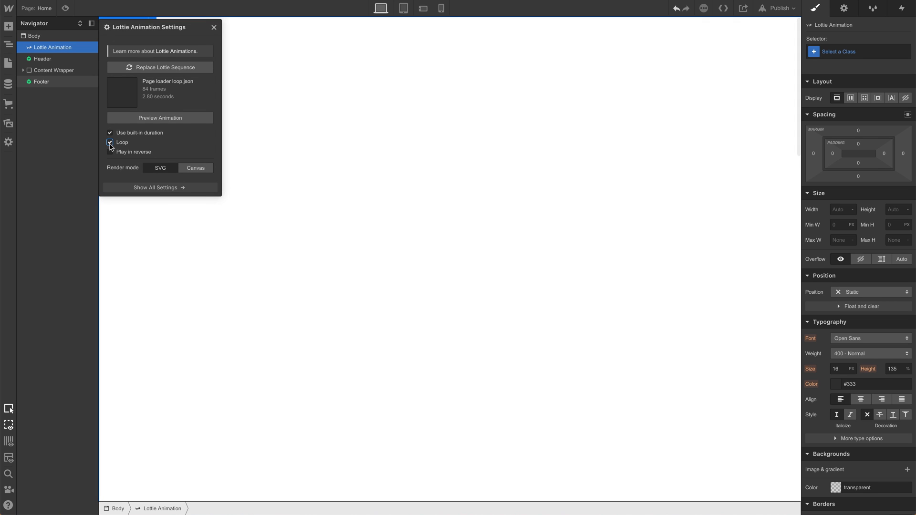
left_click(109, 143)
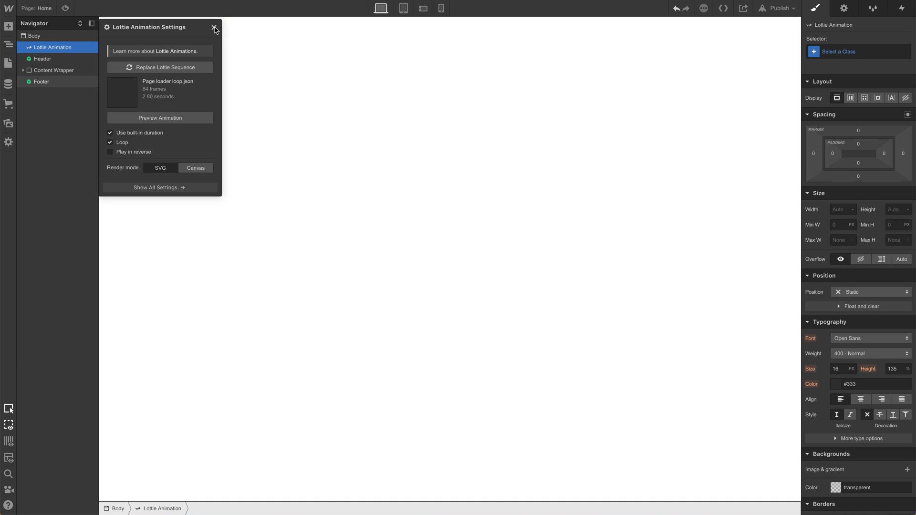
Make the Lottie Animation fixed at 100% width and 100% height with z-index 9999.
left_click(214, 28)
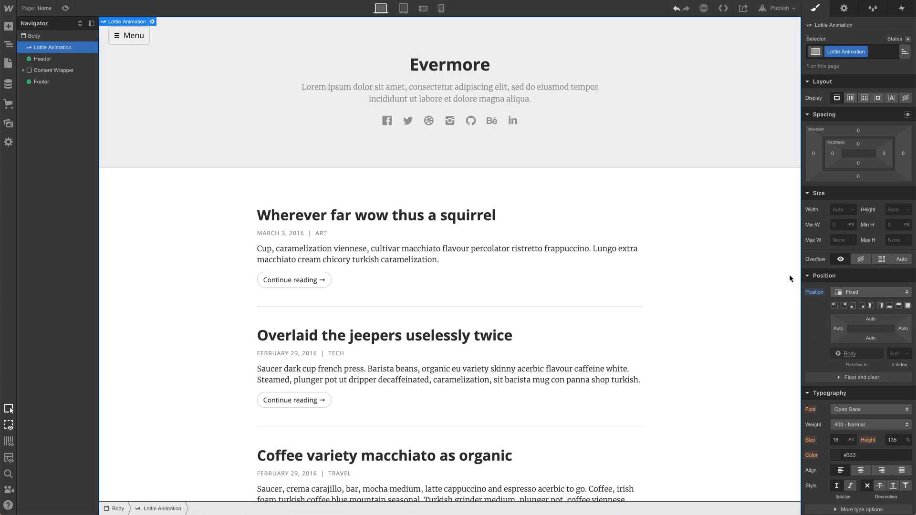
scroll("down", 3)
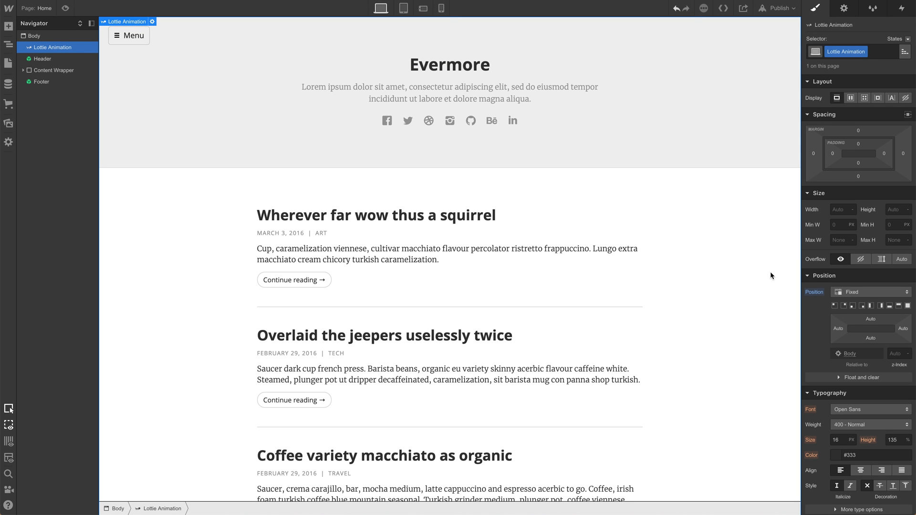
left_click(840, 209)
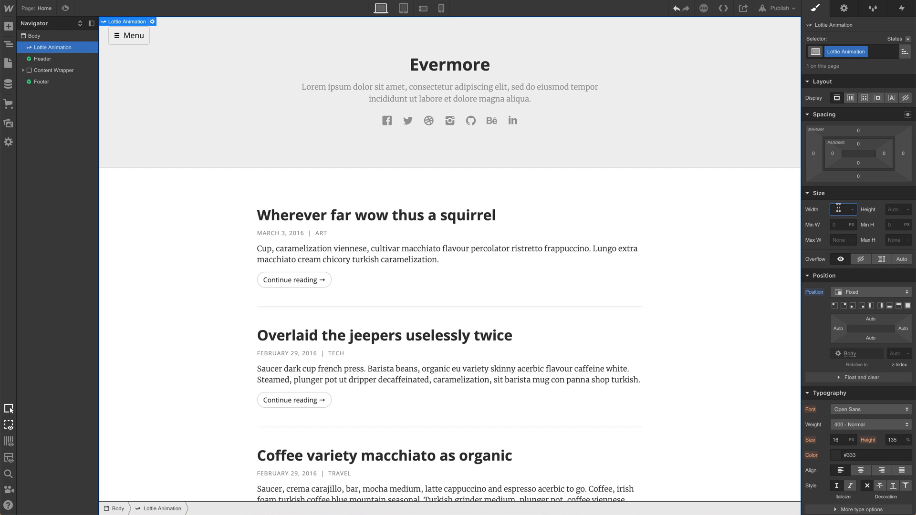
type("100")
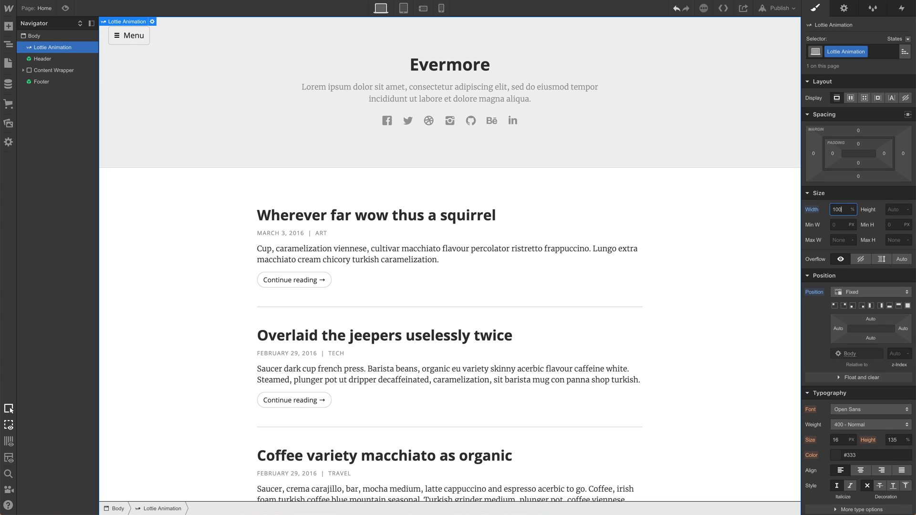
left_click(897, 209)
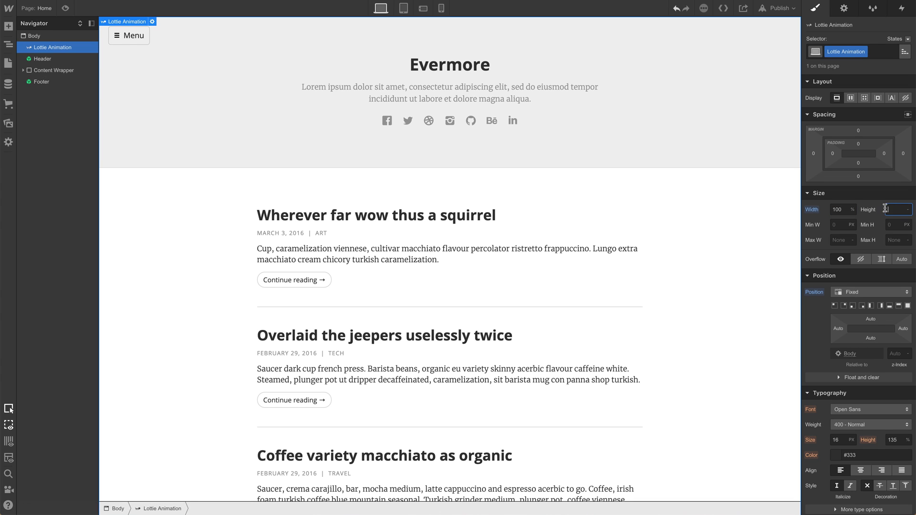
type("100%")
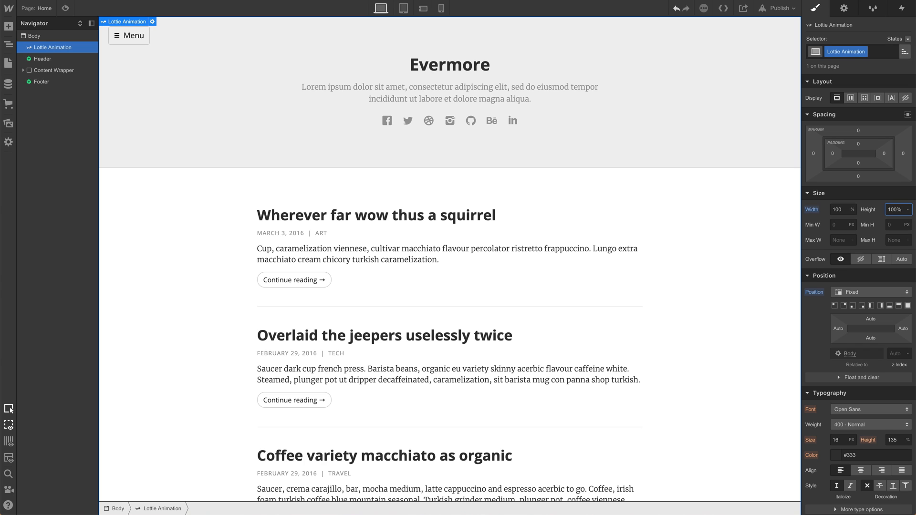
left_click(897, 209)
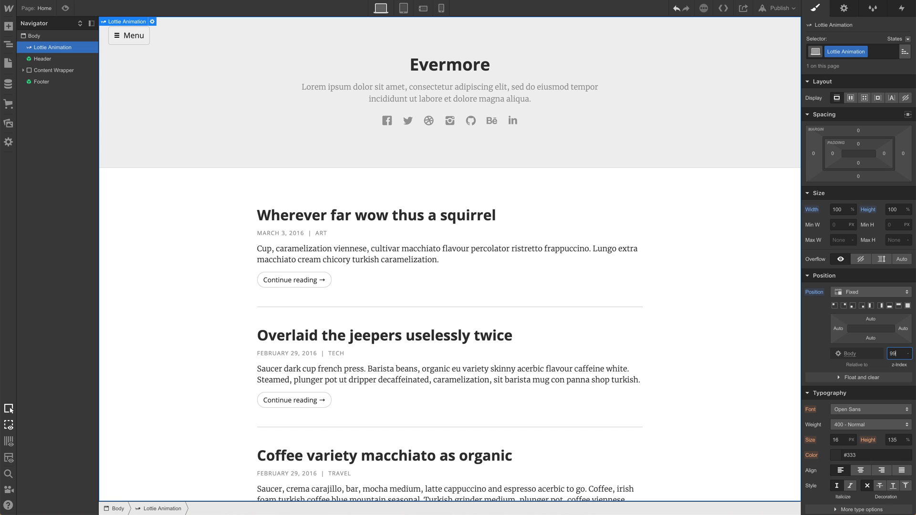
type("99999")
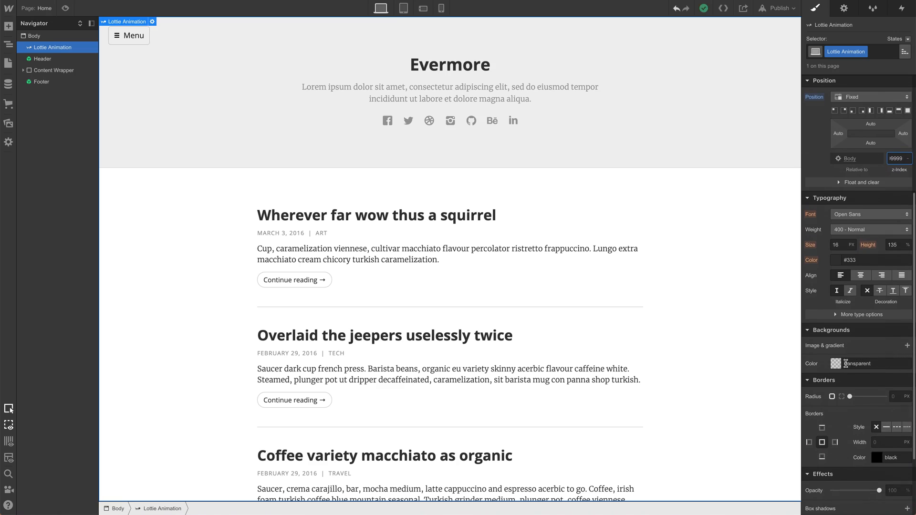
Give the loader a #f3eaea background colour and add a Page load trigger.
left_click(843, 363)
type("#f3eaea")
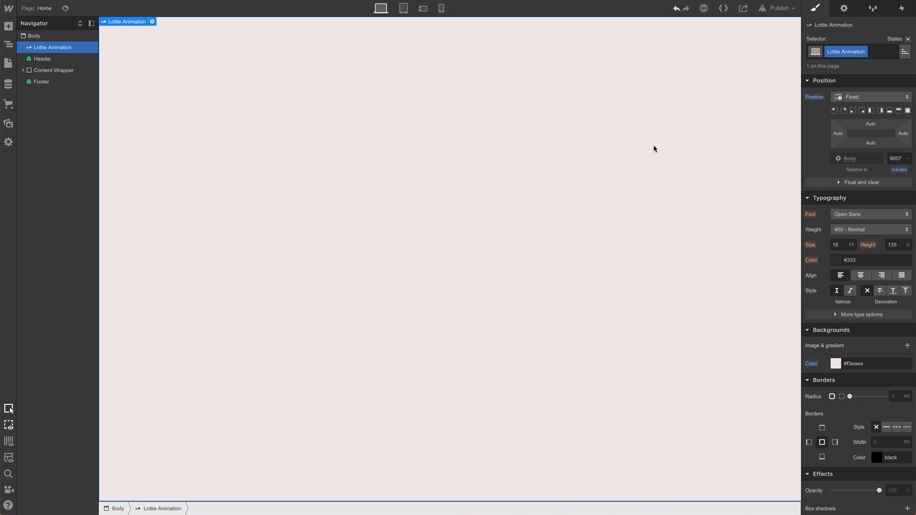
left_click(65, 8)
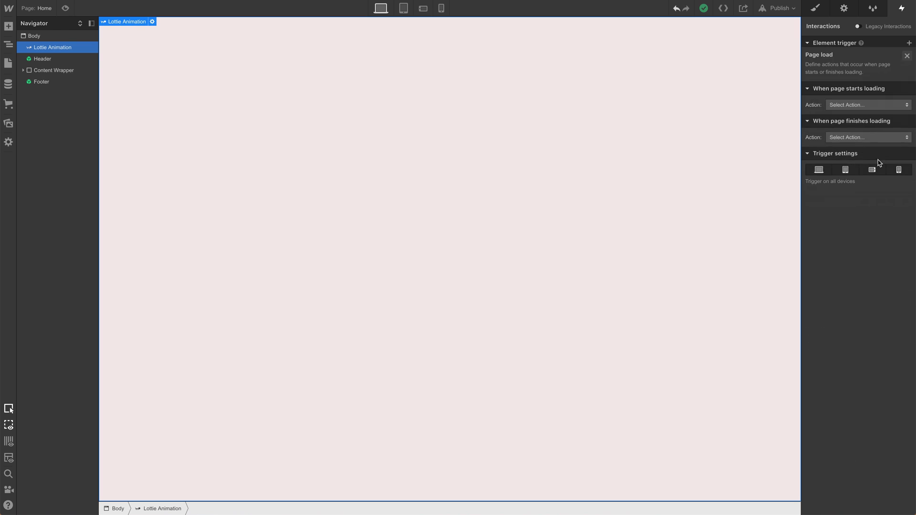
Set 'When page finishes loading' to start a new timed animation called Page loader.
left_click(868, 137)
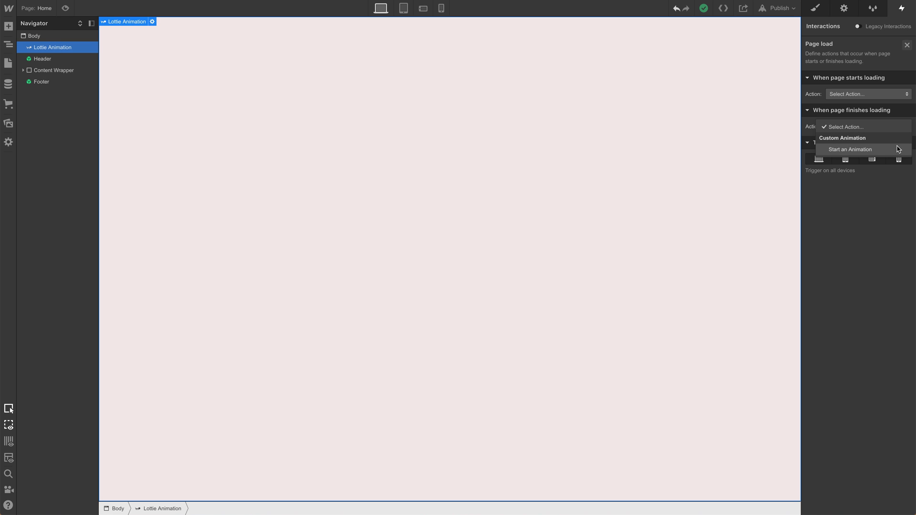
left_click(850, 149)
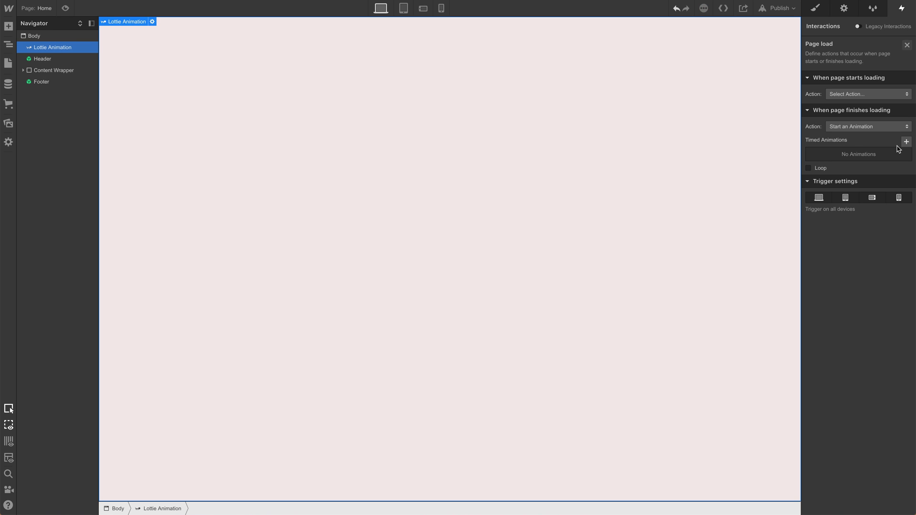
left_click(907, 141)
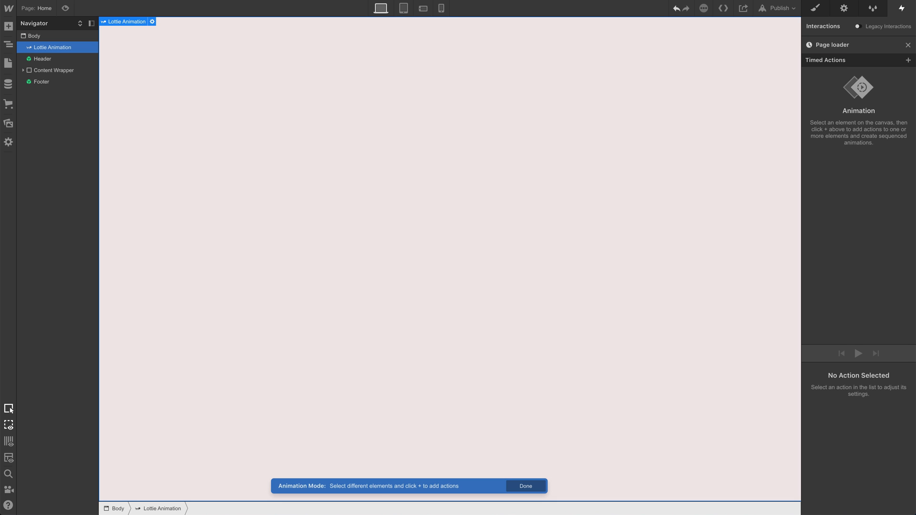
Add a Hide/Show timed action targeting the Lottie Animation loader.
left_click(908, 60)
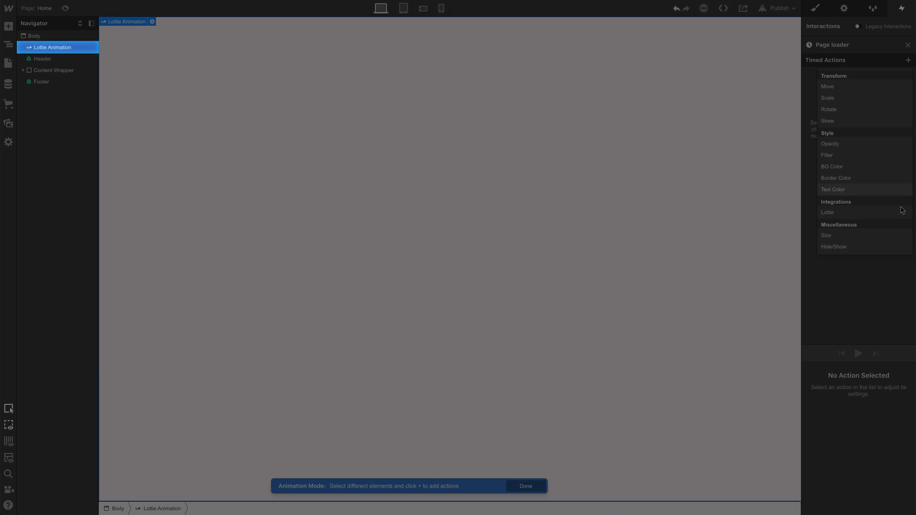
left_click(835, 246)
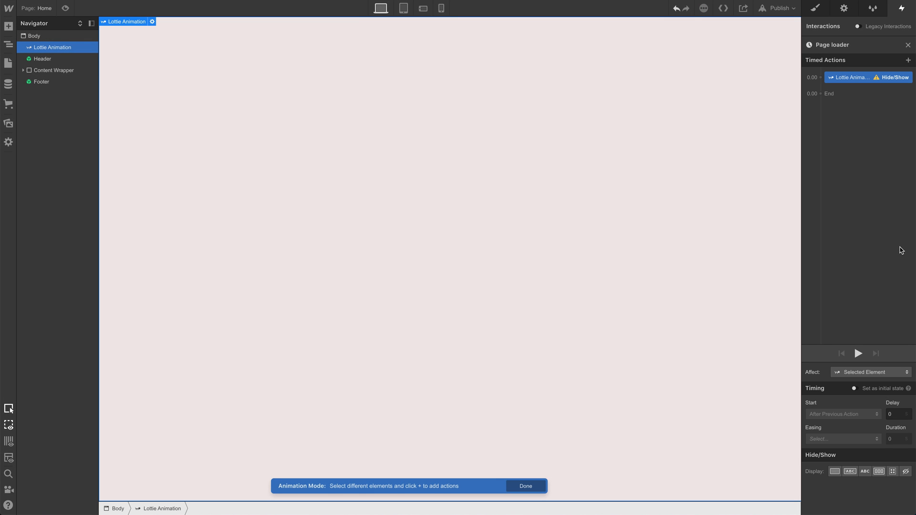
mouse_move(905, 438)
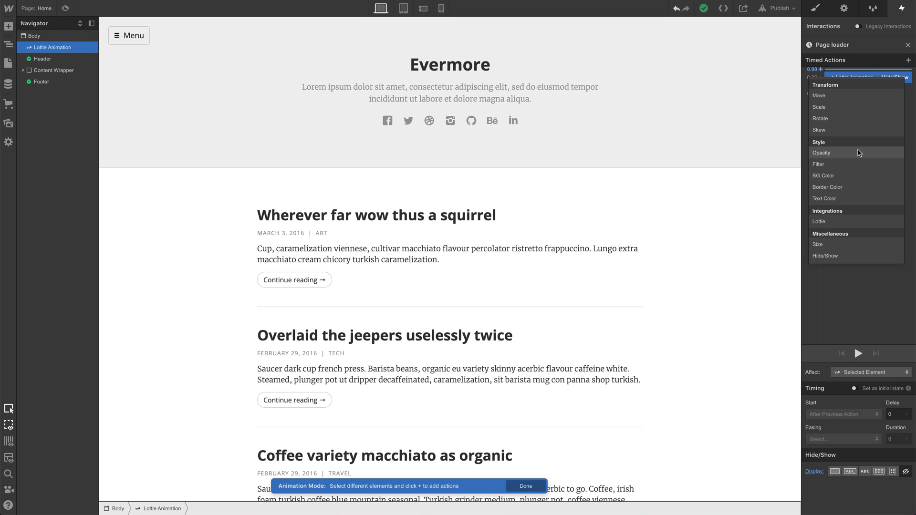
Add an Opacity action fading the loader to 0% over a 1.5 second duration.
left_click(822, 153)
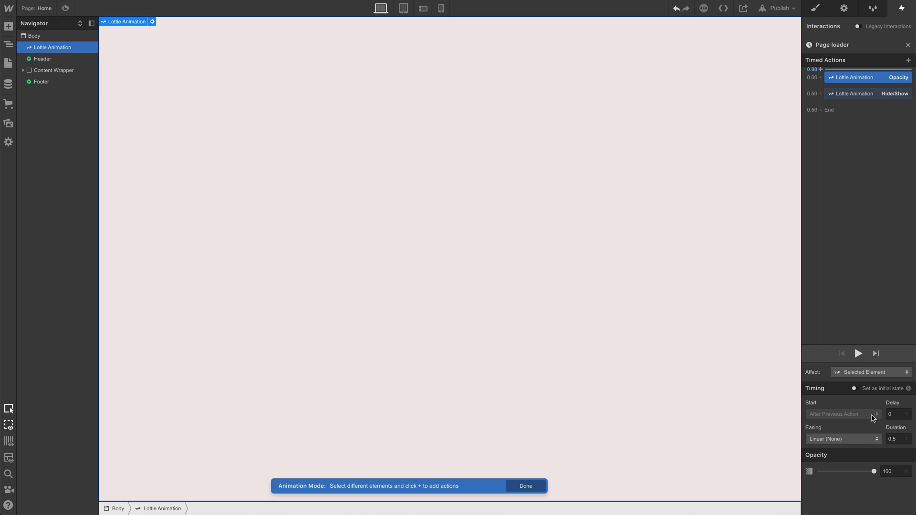
left_click_drag(875, 471, 835, 471)
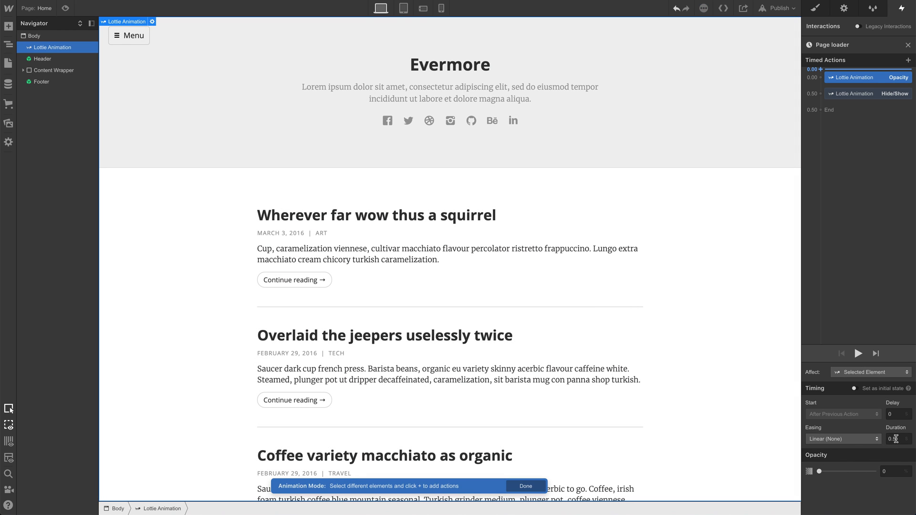
type("1")
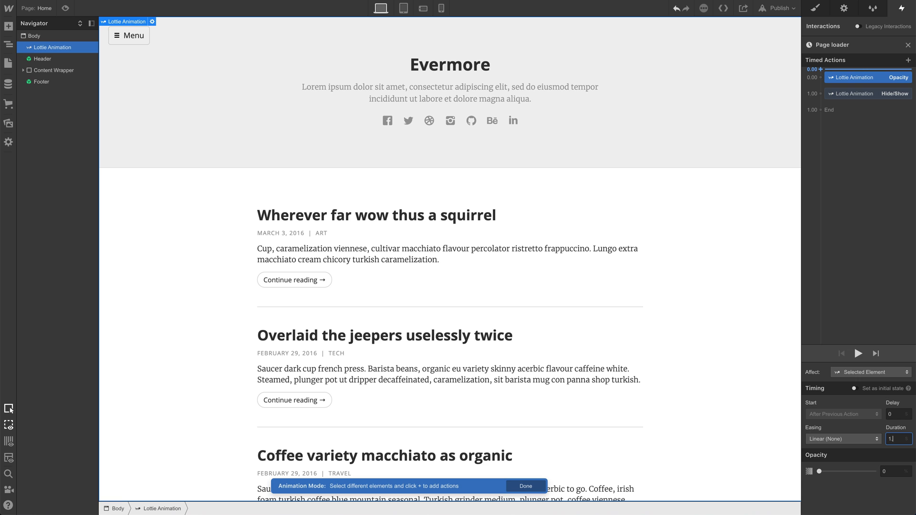
type("1.5")
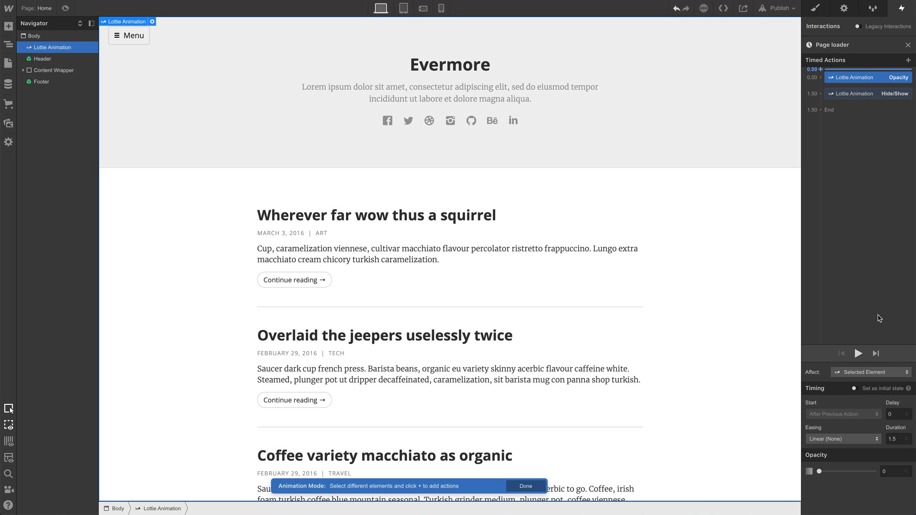
left_click(868, 93)
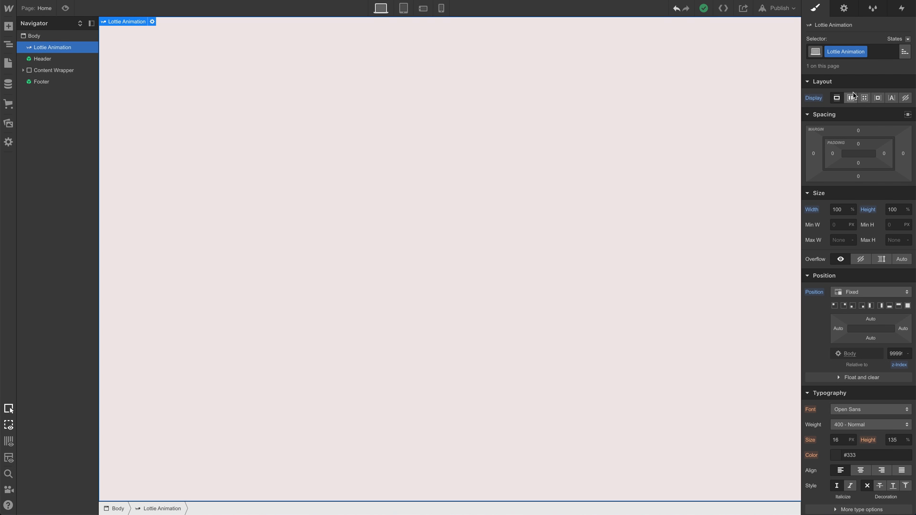
Set the Lottie Animation's Display to None, then return to the page interactions list.
left_click(906, 97)
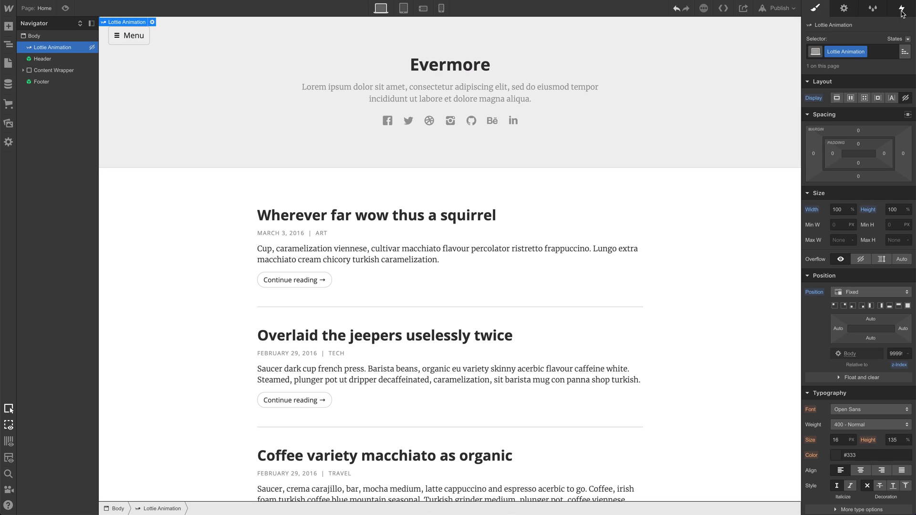
left_click(902, 8)
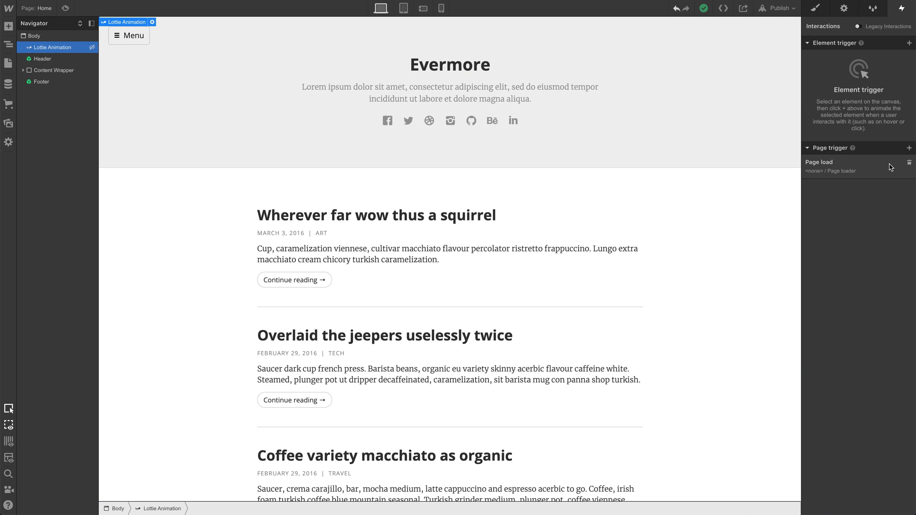
Add a display-block Hide/Show action as the initial state of Page loader, then preview the fading loader.
left_click(820, 162)
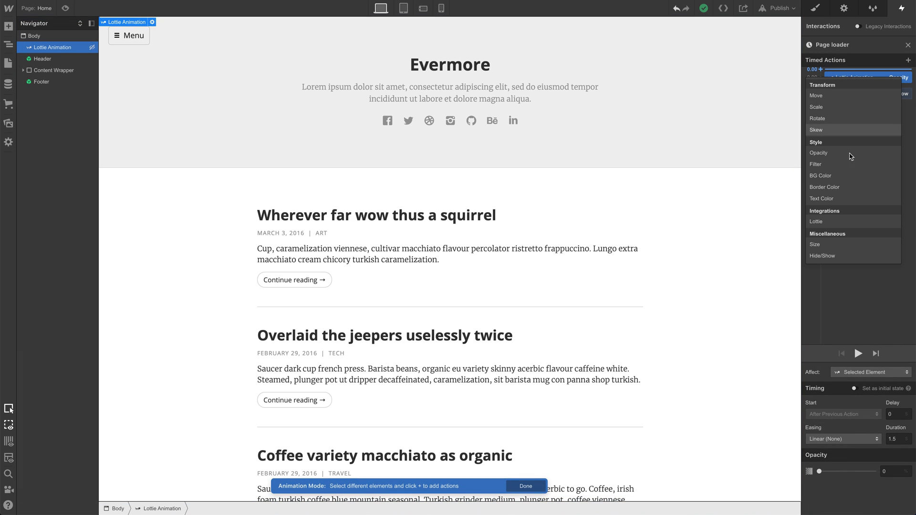
left_click(823, 256)
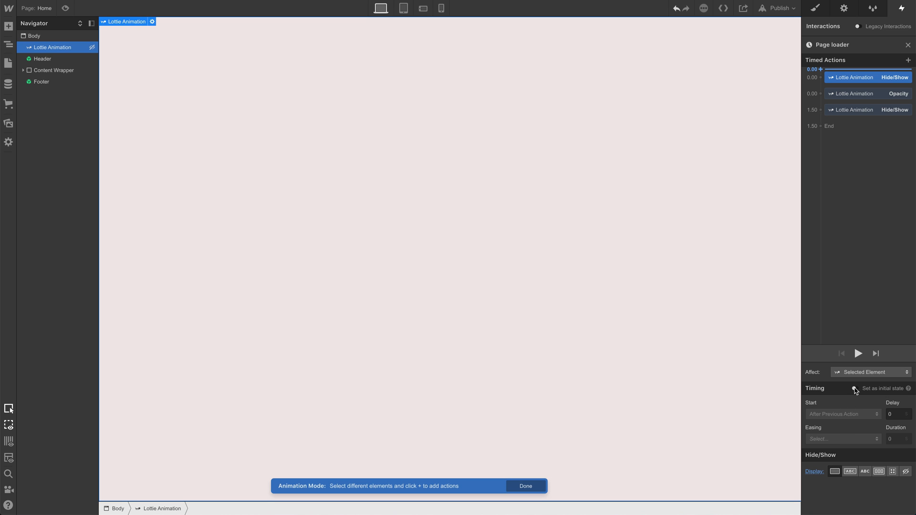
left_click(855, 389)
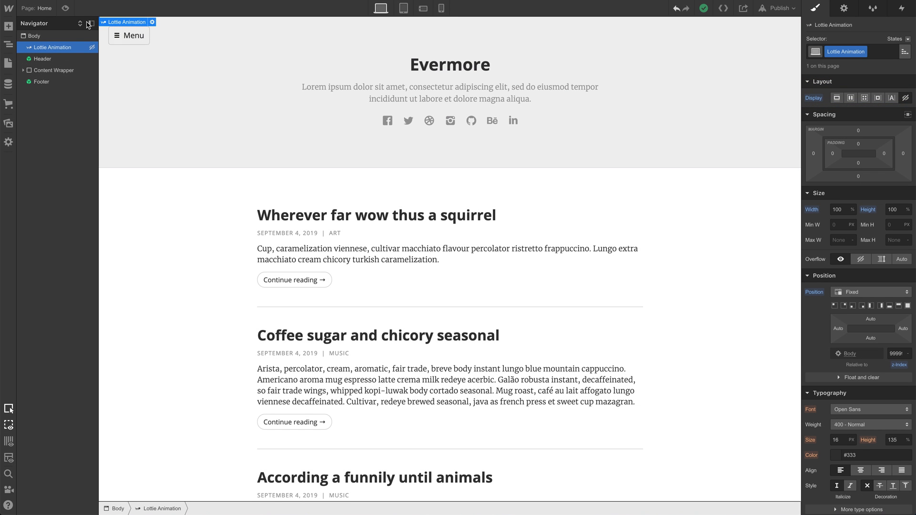
left_click(64, 8)
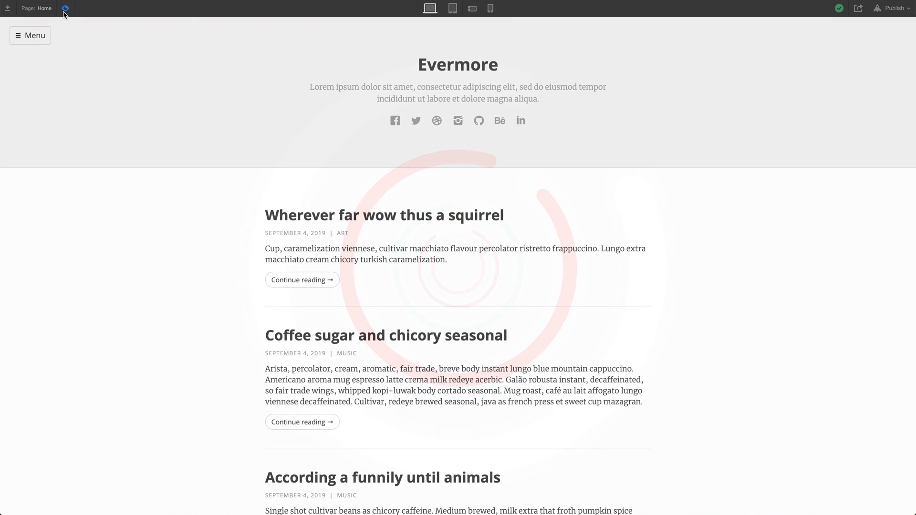